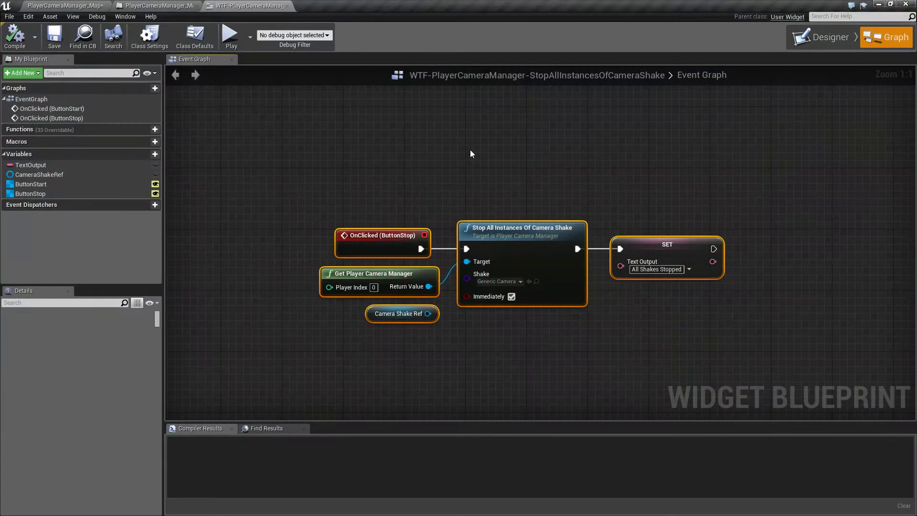
{"action": "mouse_move", "coordinate": [490, 164]}
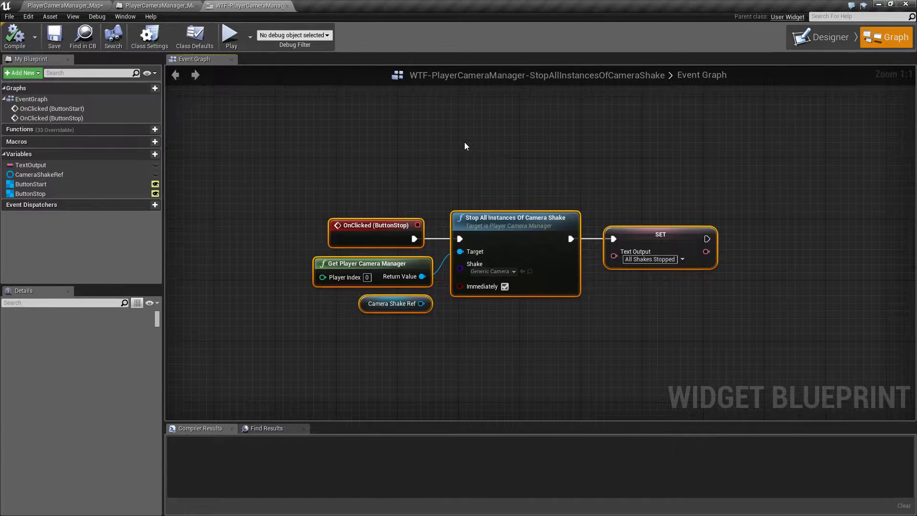
{"action": "mouse_move", "coordinate": [232, 37]}
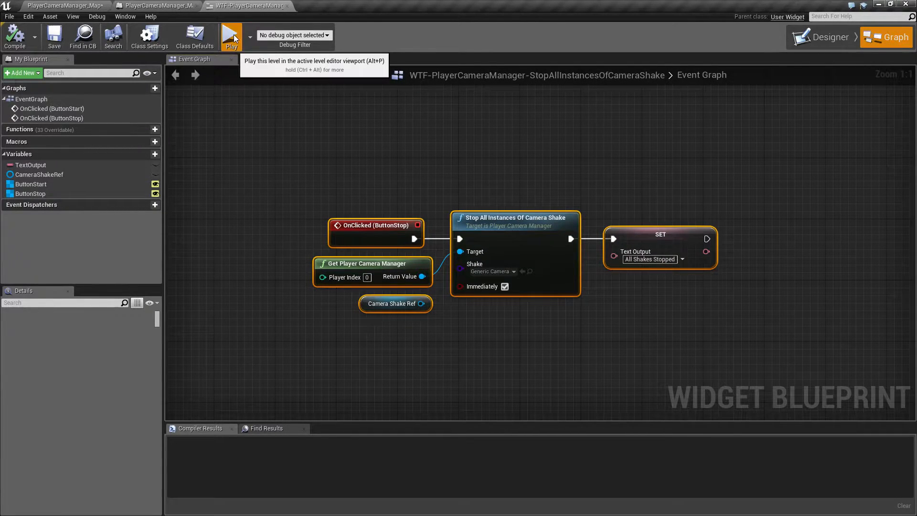
Step: Play-test the widget, alternating Play Shake and Stop Shake to toggle the on-screen text
{"action": "left_click", "coordinate": [231, 36]}
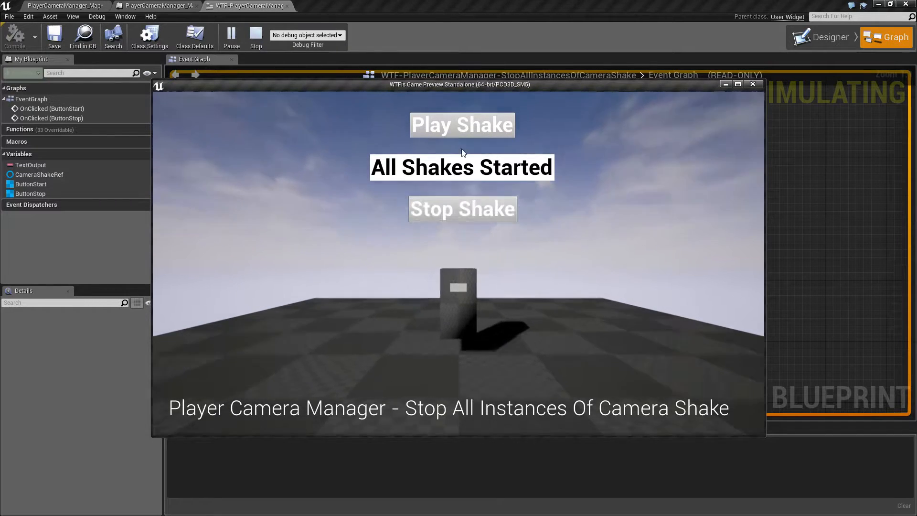
{"action": "left_click", "coordinate": [461, 209]}
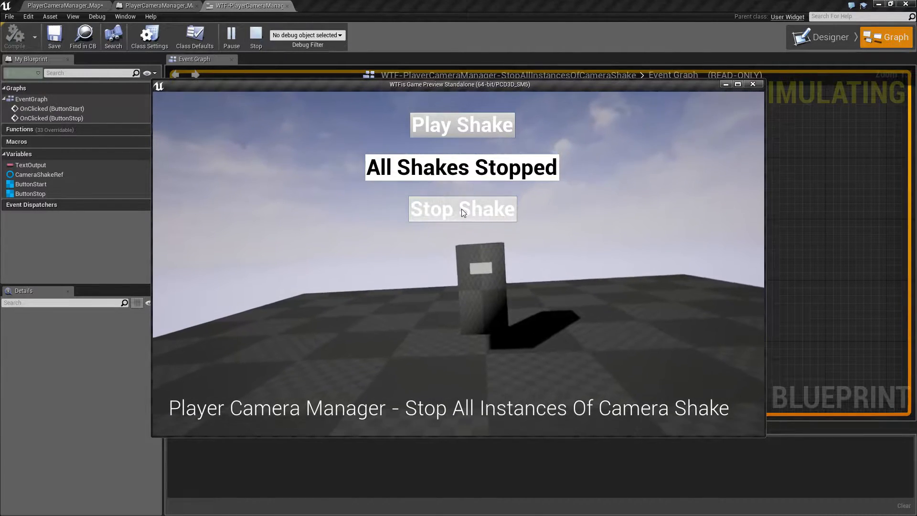
{"action": "left_click", "coordinate": [461, 124]}
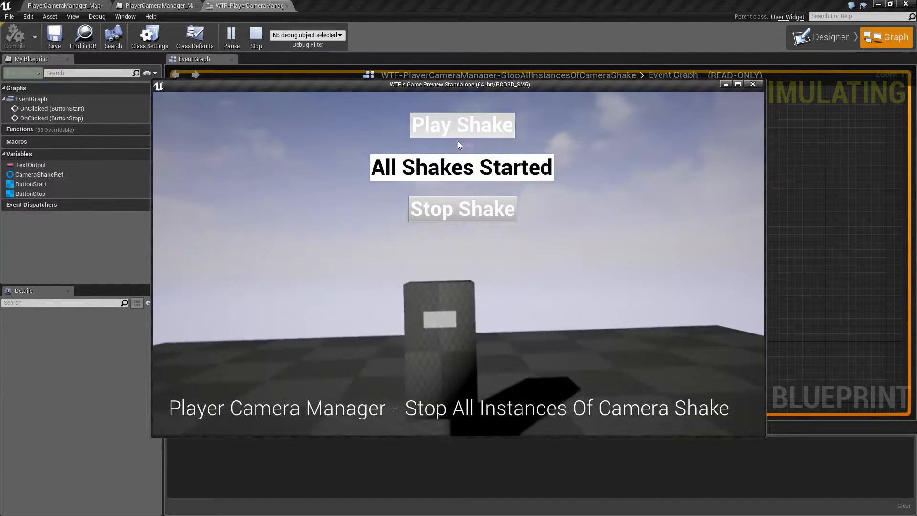
{"action": "left_click", "coordinate": [462, 210]}
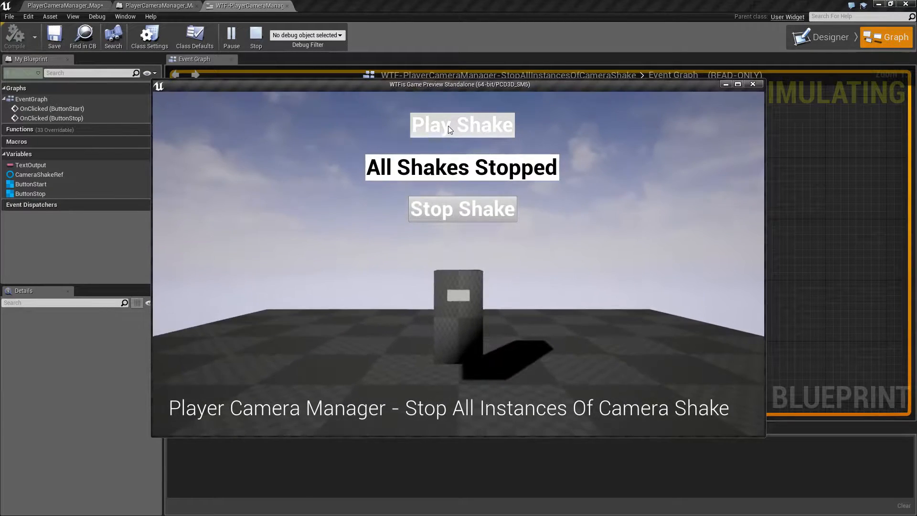
{"action": "left_click", "coordinate": [461, 124]}
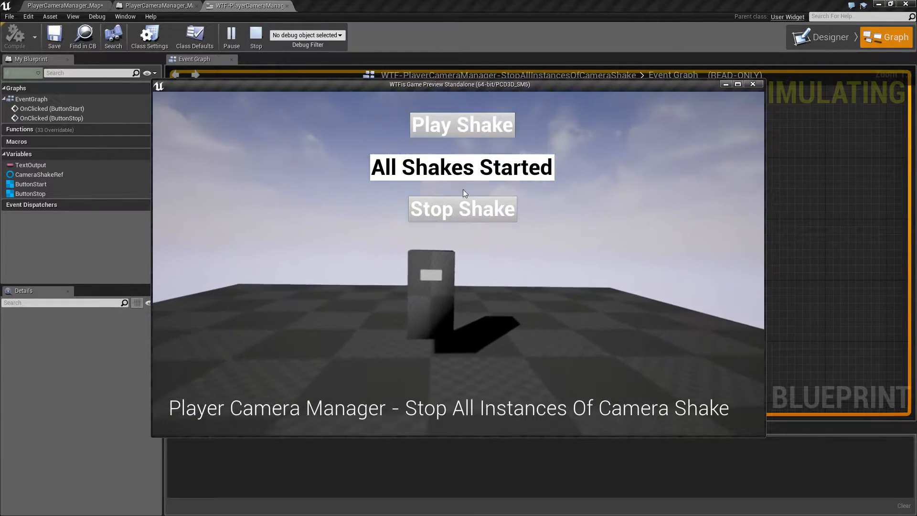
{"action": "left_click", "coordinate": [461, 209]}
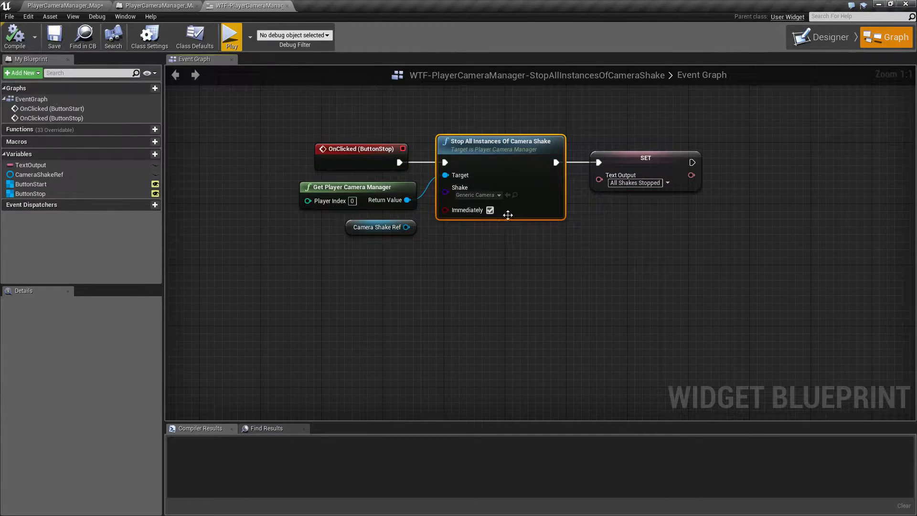
{"action": "mouse_move", "coordinate": [381, 199]}
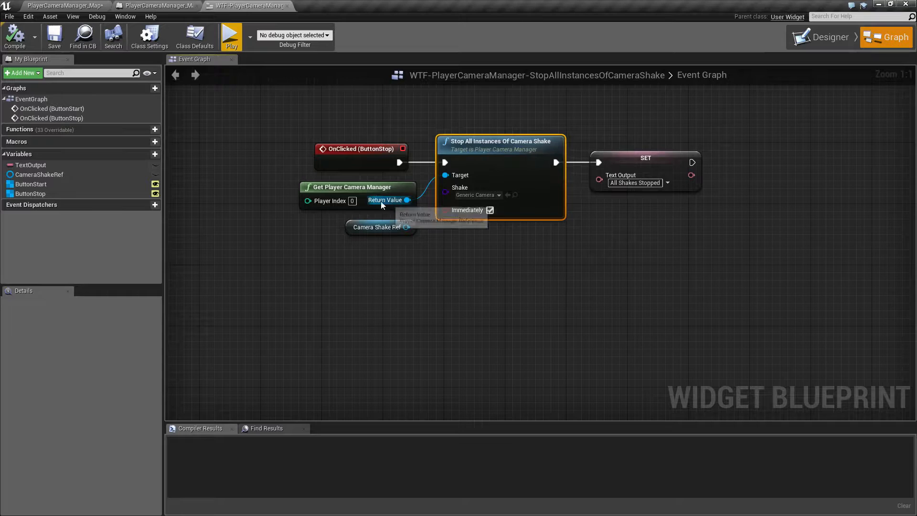
{"action": "left_click_drag", "start_coordinate": [408, 199], "coordinate": [444, 281]}
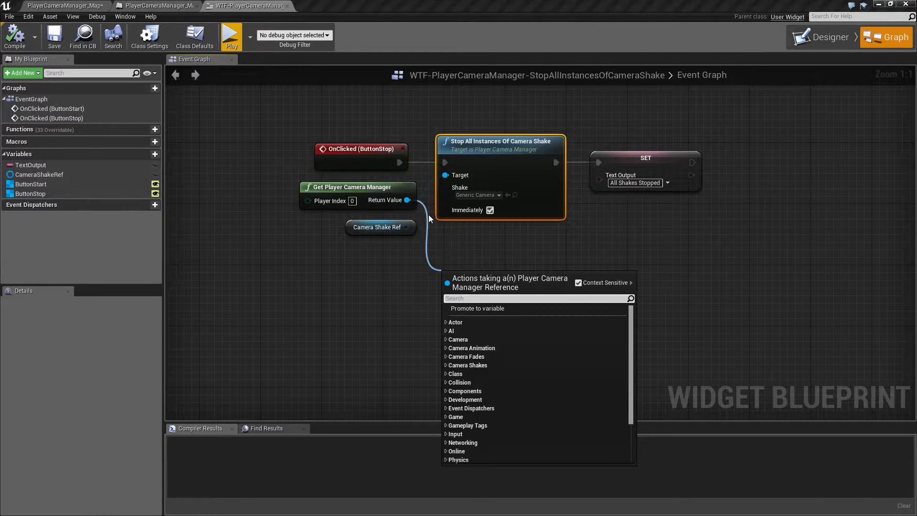
{"action": "left_click", "coordinate": [467, 364]}
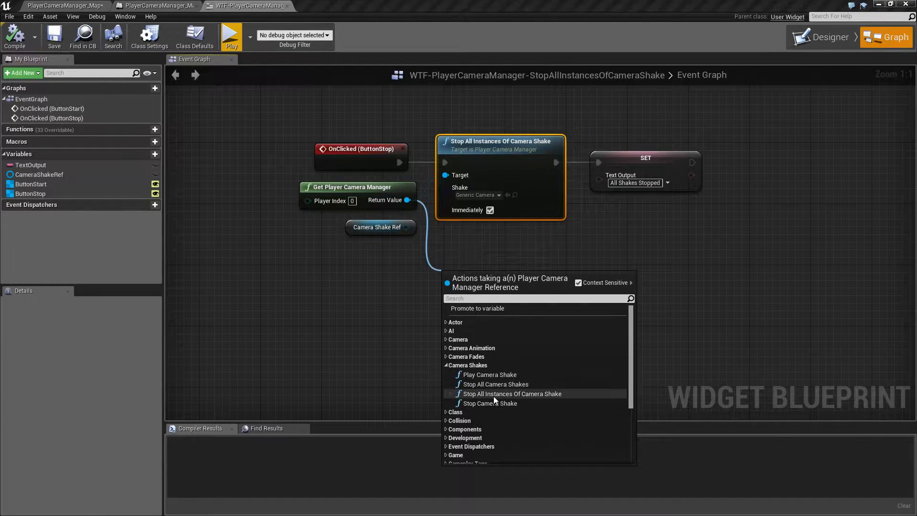
{"action": "mouse_move", "coordinate": [510, 394]}
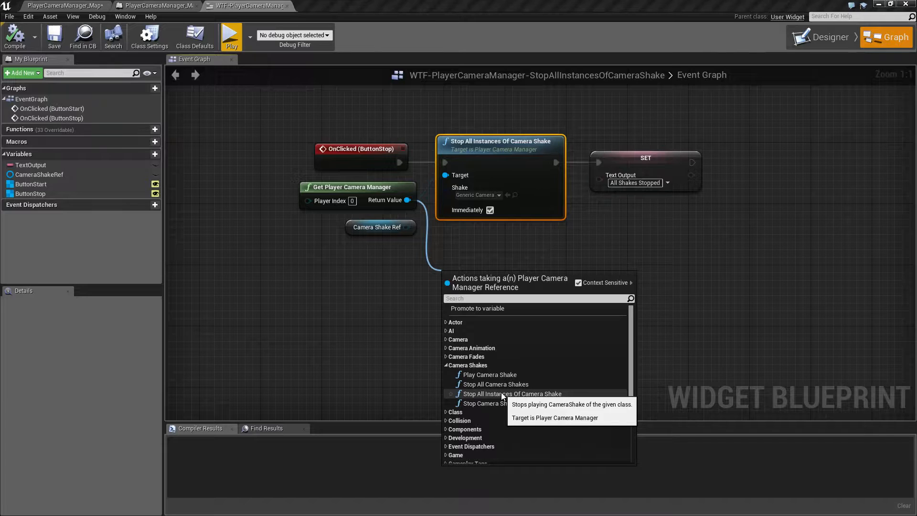
{"action": "left_click", "coordinate": [512, 393]}
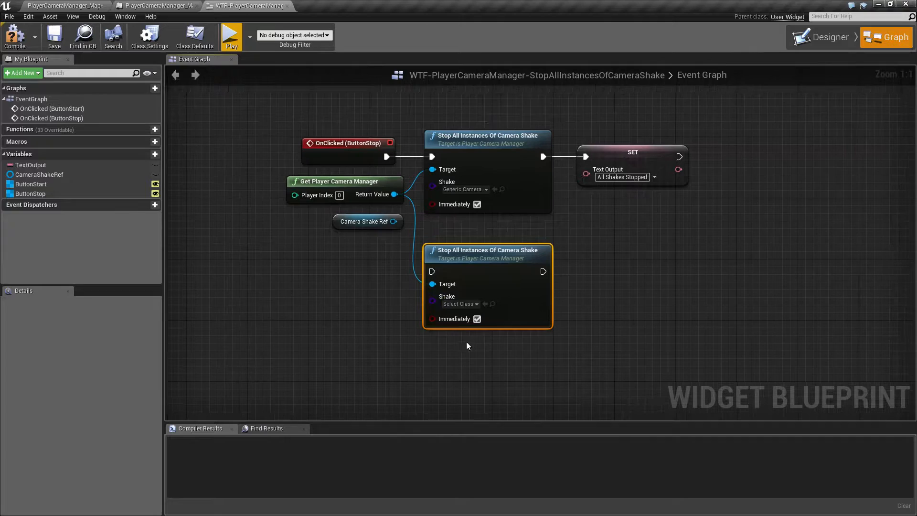
{"action": "mouse_move", "coordinate": [350, 181]}
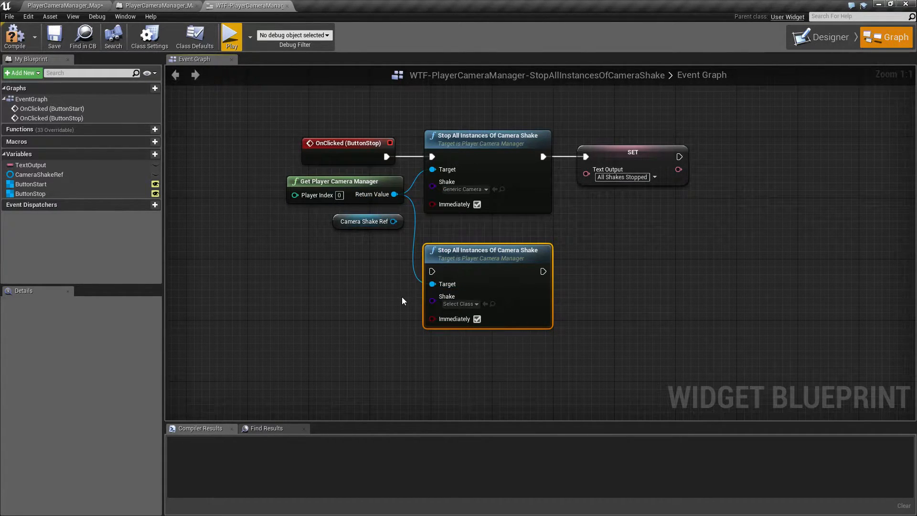
{"action": "left_click", "coordinate": [459, 296]}
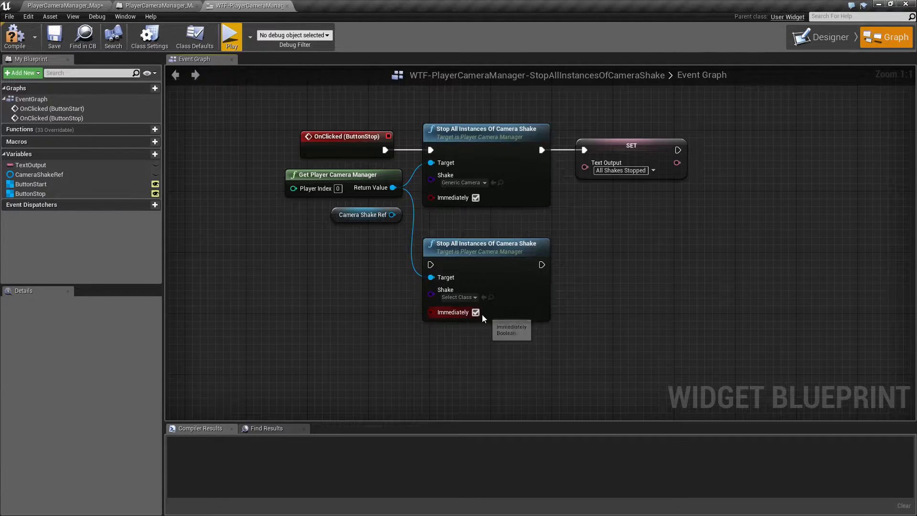
{"action": "mouse_move", "coordinate": [410, 299]}
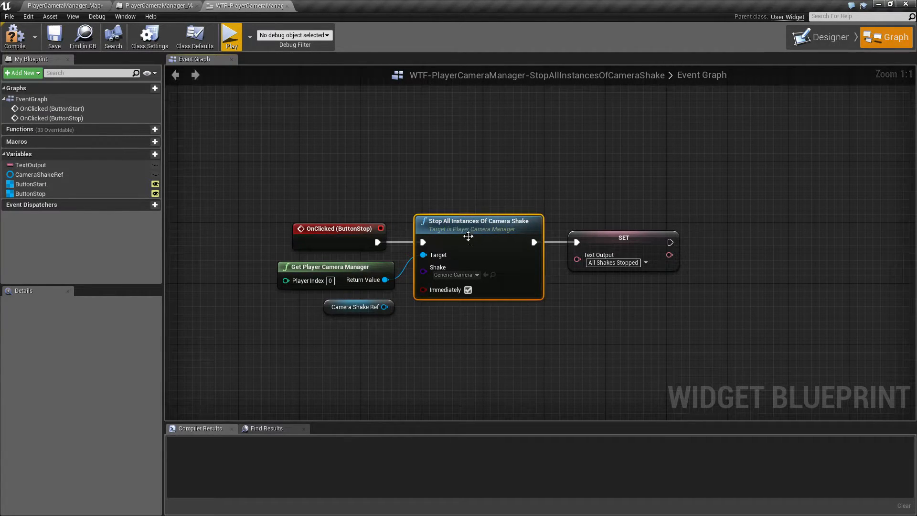
Step: Search 'stop' from the Return Value pin, dismiss it, and show GenericCameraShake in the content folder
{"action": "left_click", "coordinate": [455, 274]}
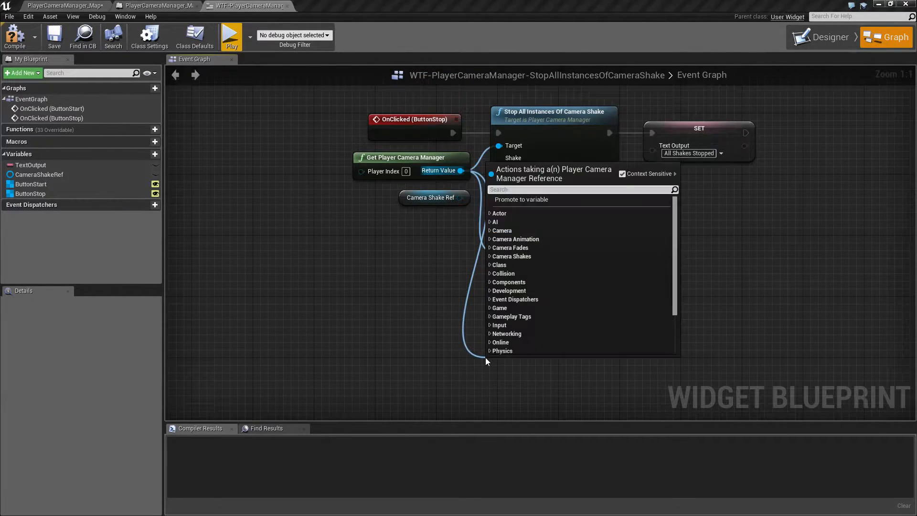
{"action": "type", "text": "stop"}
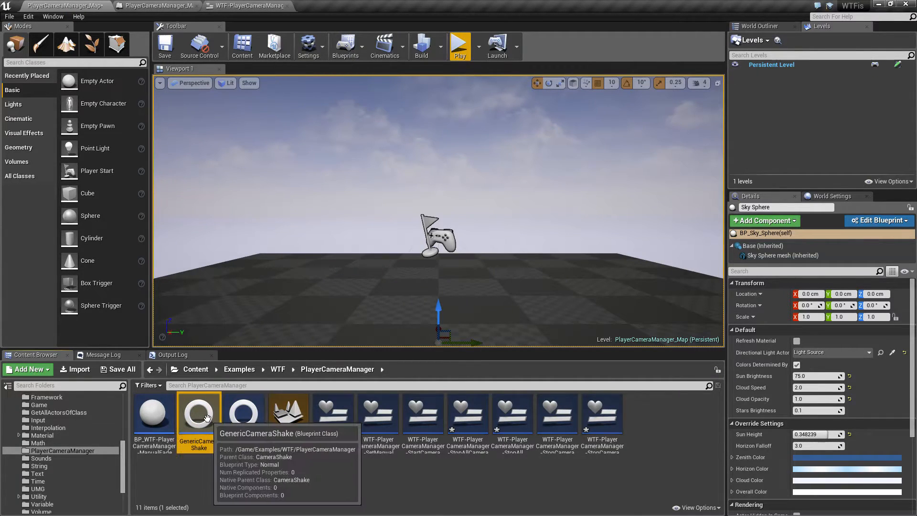
Step: Return to the WTF-PlayerCameraManager widget blueprint's Event Graph
{"action": "left_click", "coordinate": [248, 6]}
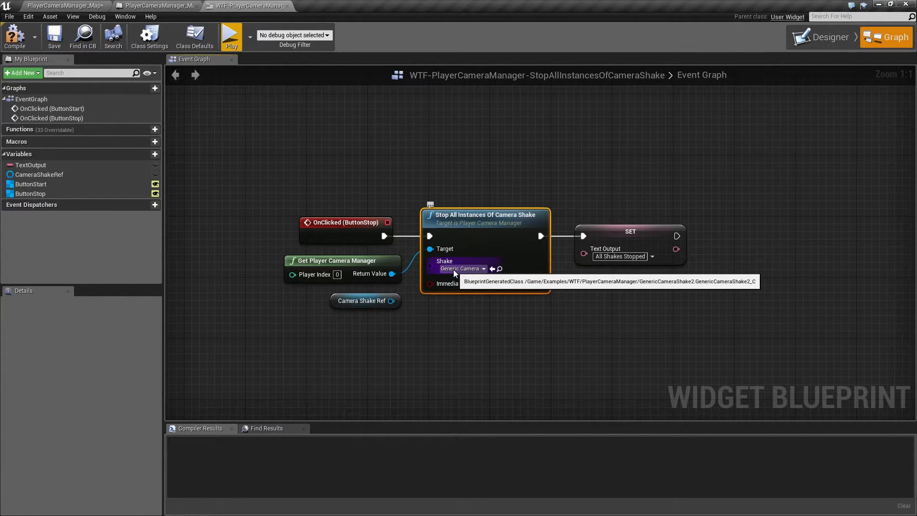
{"action": "mouse_move", "coordinate": [498, 322]}
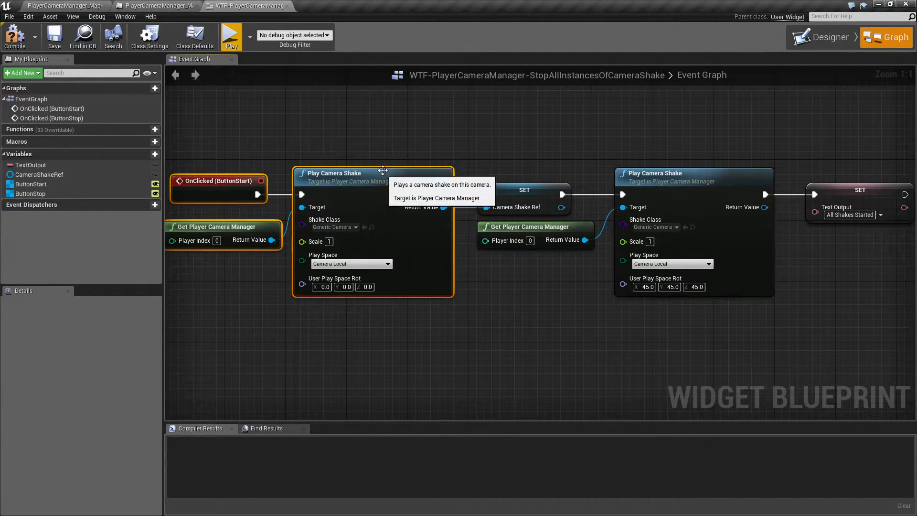
Step: Launch a game preview from the ButtonStop graph showing 'All Shakes Started'
{"action": "left_click", "coordinate": [334, 227]}
{"action": "type", "text": "3"}
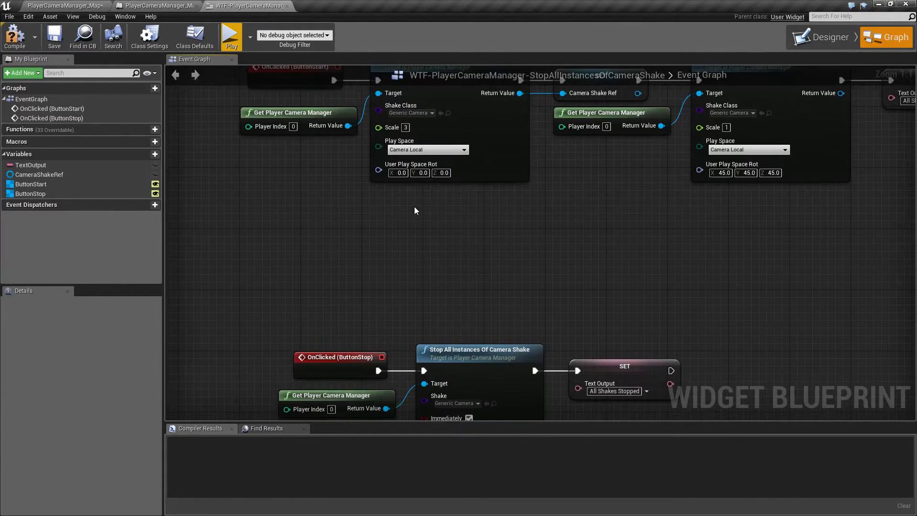
{"action": "left_click", "coordinate": [230, 36]}
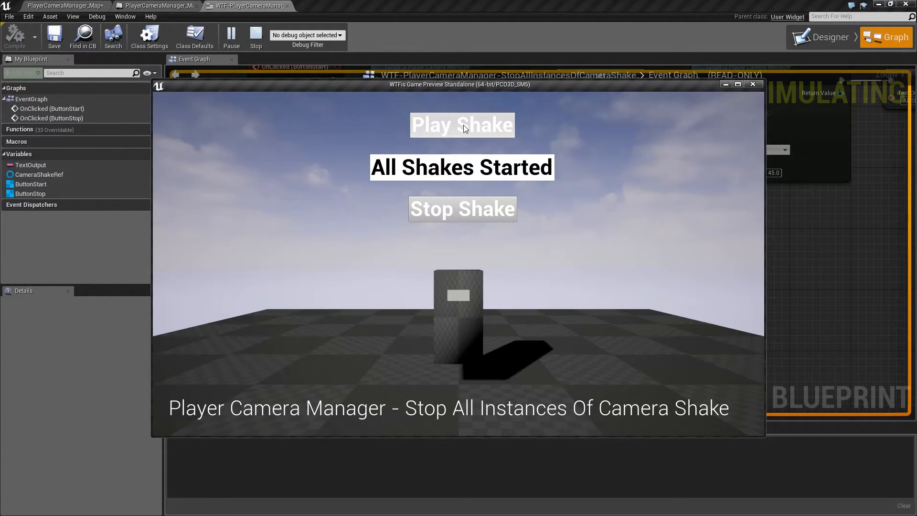
Step: Set the Stop All Instances node's Shake input to GenericCameraShake2 and retest Play/Stop Shake
{"action": "left_click", "coordinate": [462, 209]}
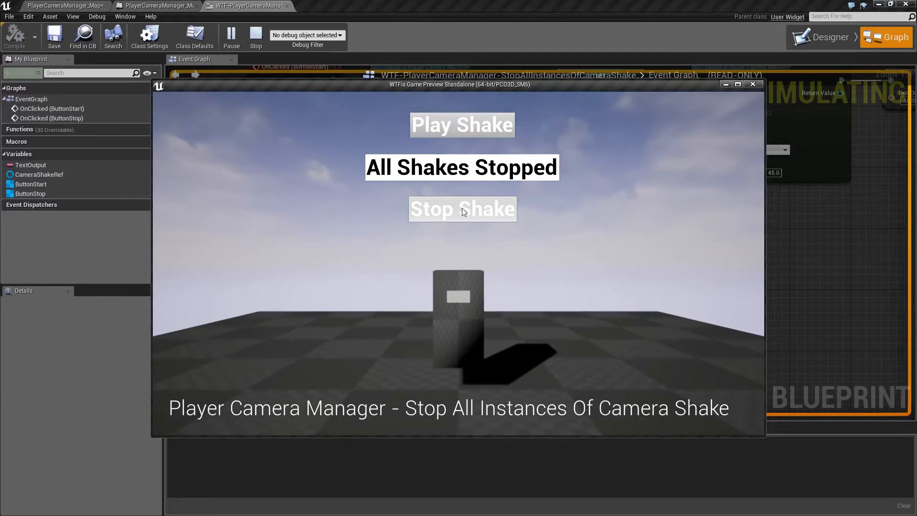
{"action": "left_click", "coordinate": [255, 36]}
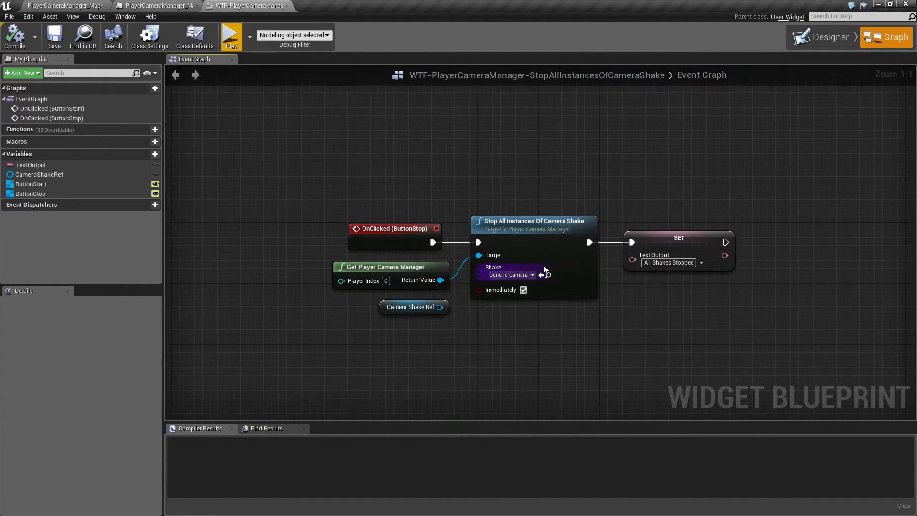
{"action": "left_click", "coordinate": [531, 274]}
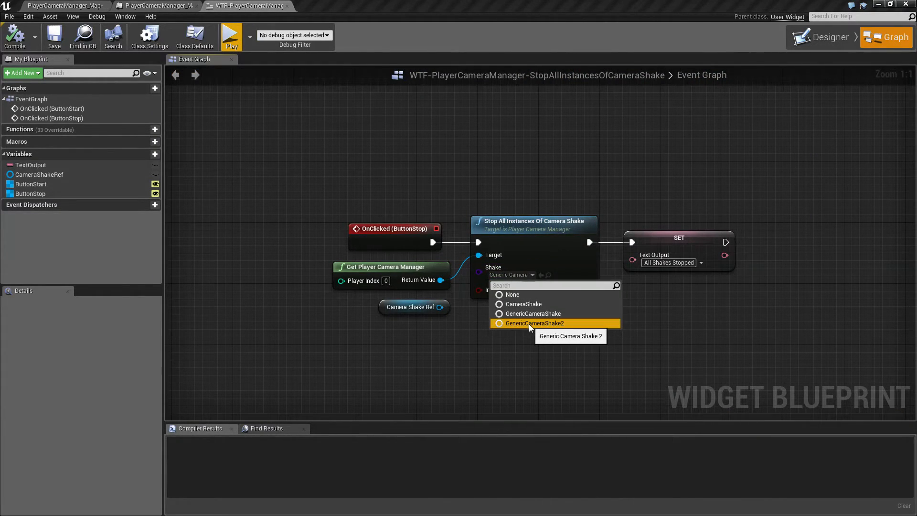
{"action": "left_click", "coordinate": [230, 35]}
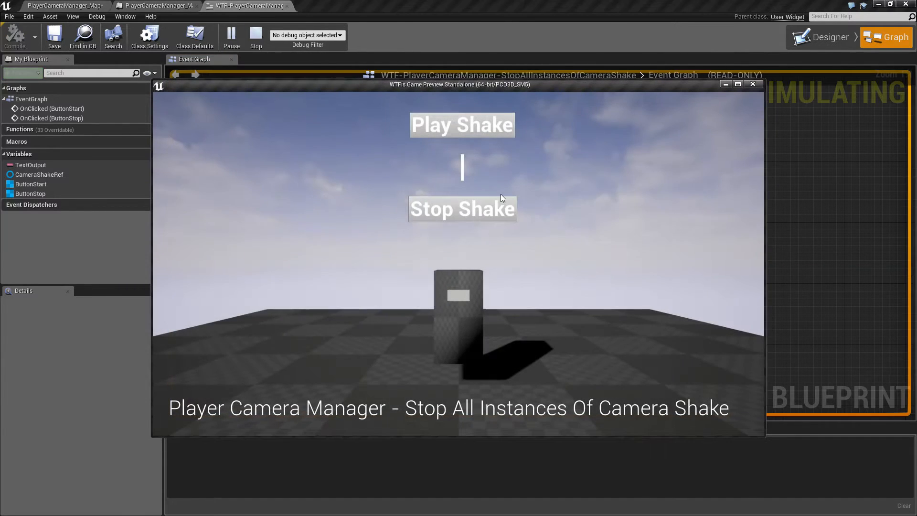
{"action": "left_click", "coordinate": [461, 209]}
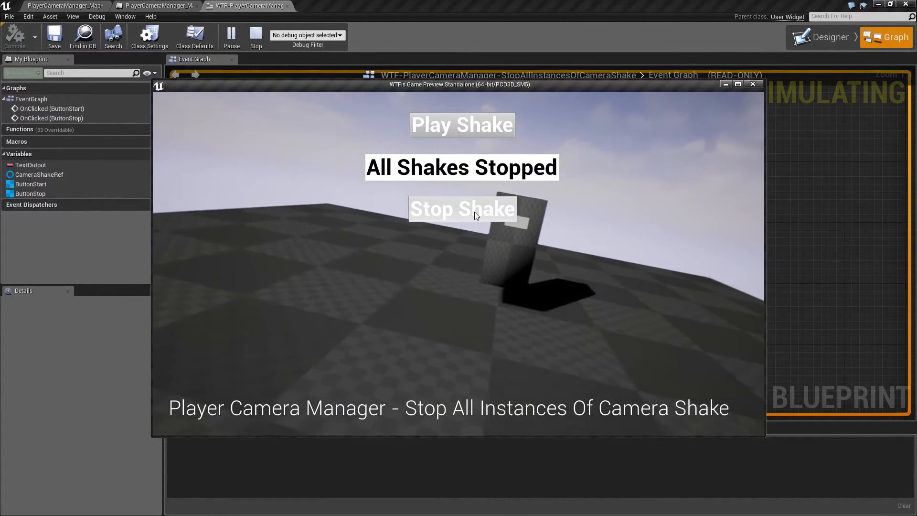
{"action": "left_click", "coordinate": [462, 124]}
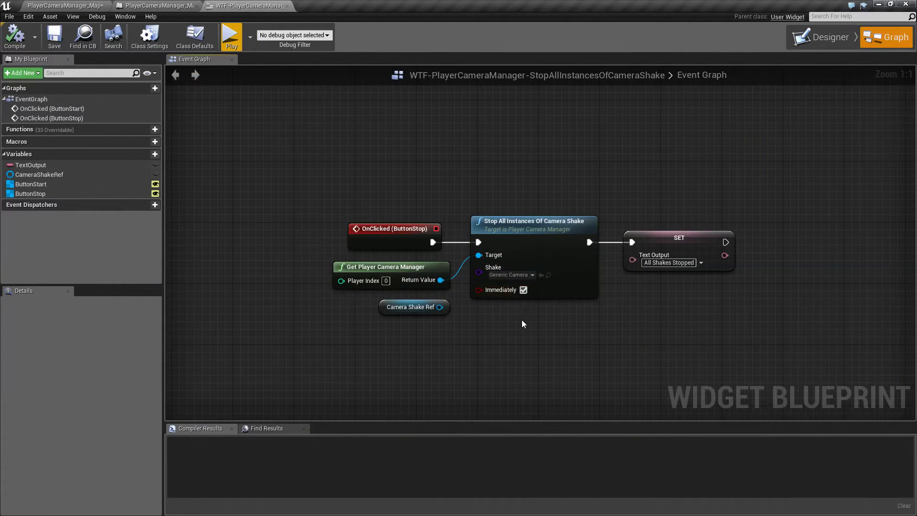
Step: Uncheck Immediately on the Stop All Instances node and retest Play Shake and Stop Shake
{"action": "left_click_drag", "start_coordinate": [524, 324], "coordinate": [483, 332]}
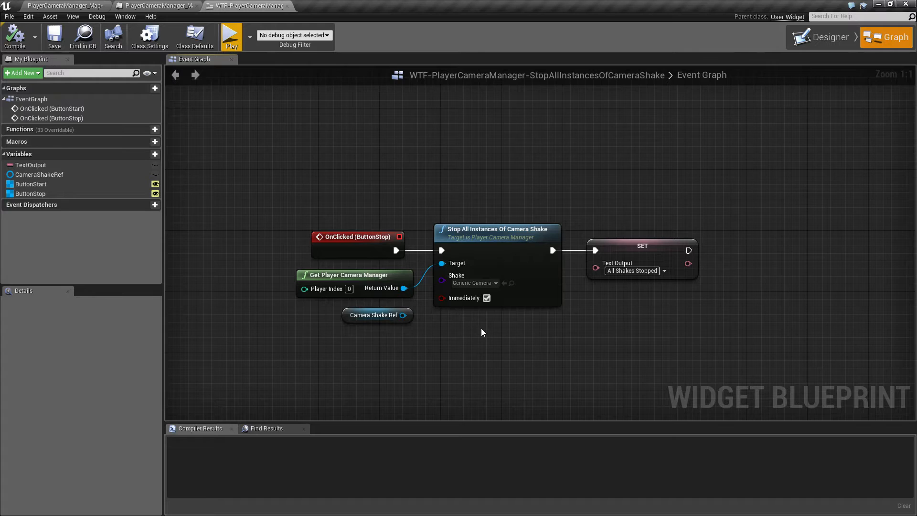
{"action": "mouse_move", "coordinate": [276, 98]}
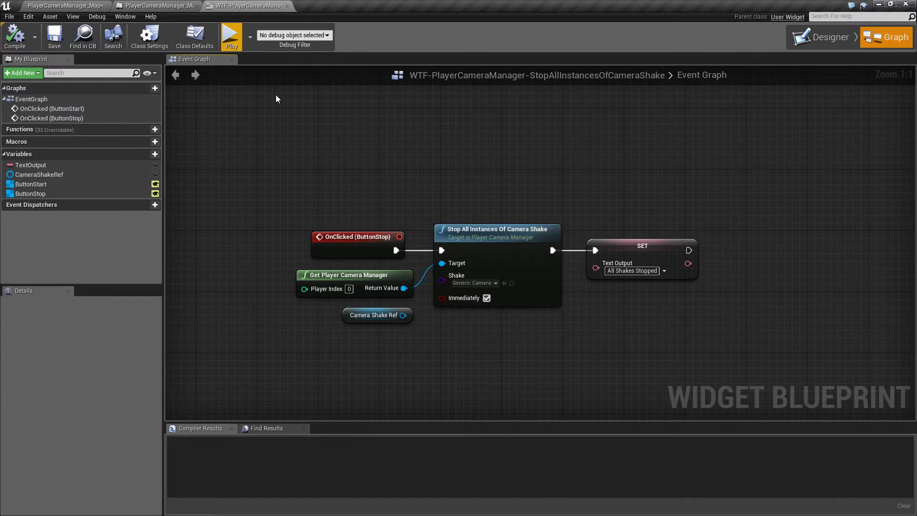
{"action": "left_click", "coordinate": [230, 36]}
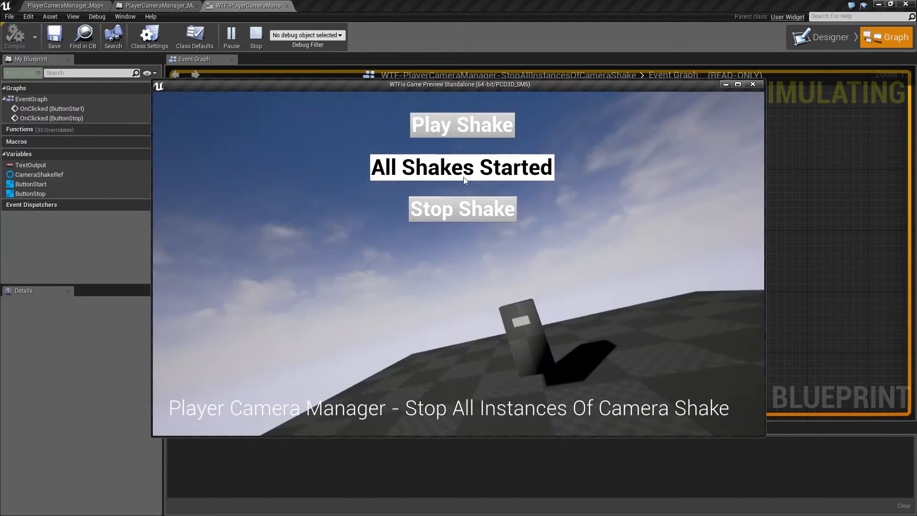
{"action": "left_click", "coordinate": [461, 209]}
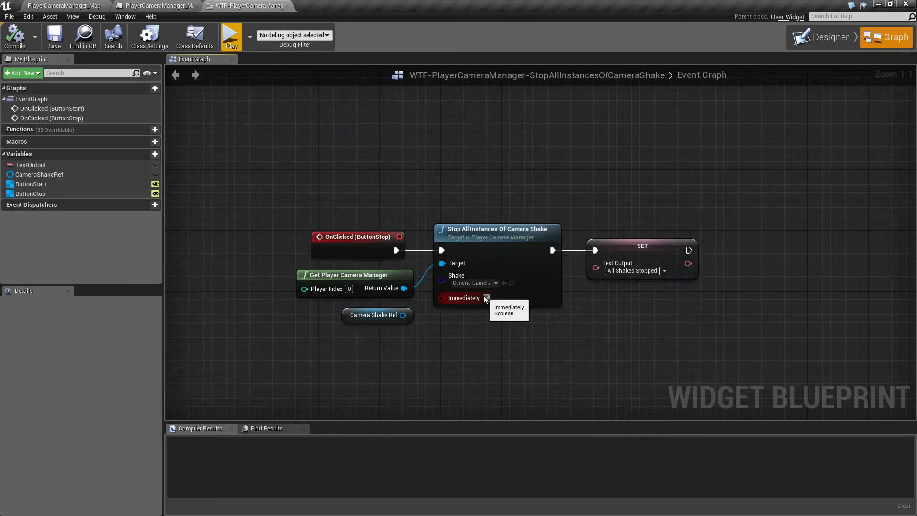
{"action": "left_click", "coordinate": [230, 37]}
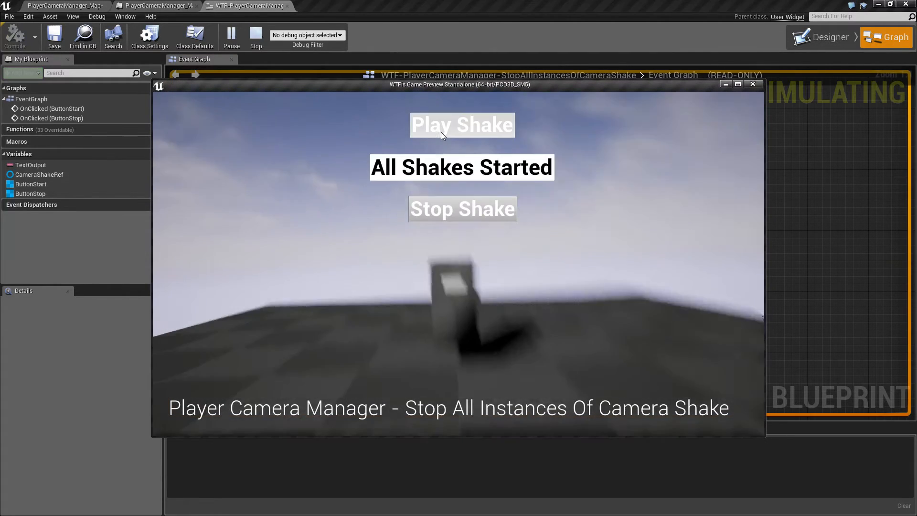
{"action": "left_click", "coordinate": [462, 208]}
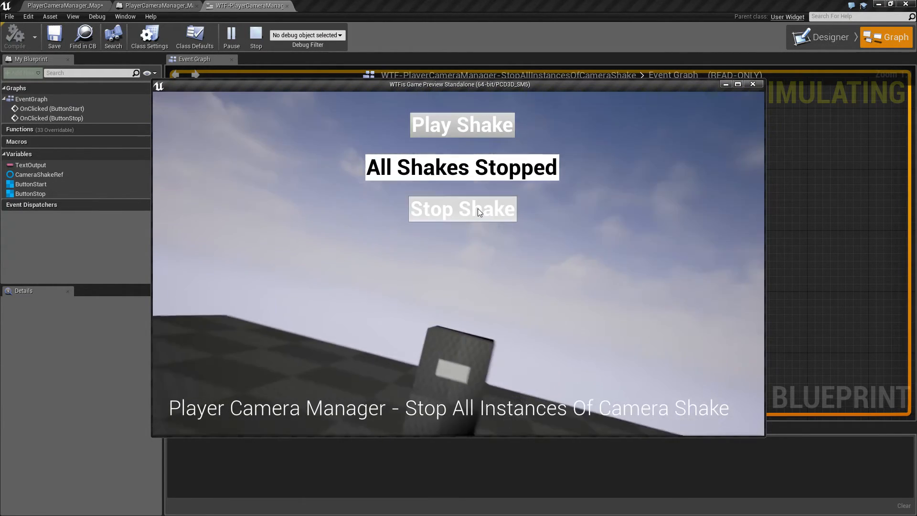
{"action": "left_click", "coordinate": [255, 36]}
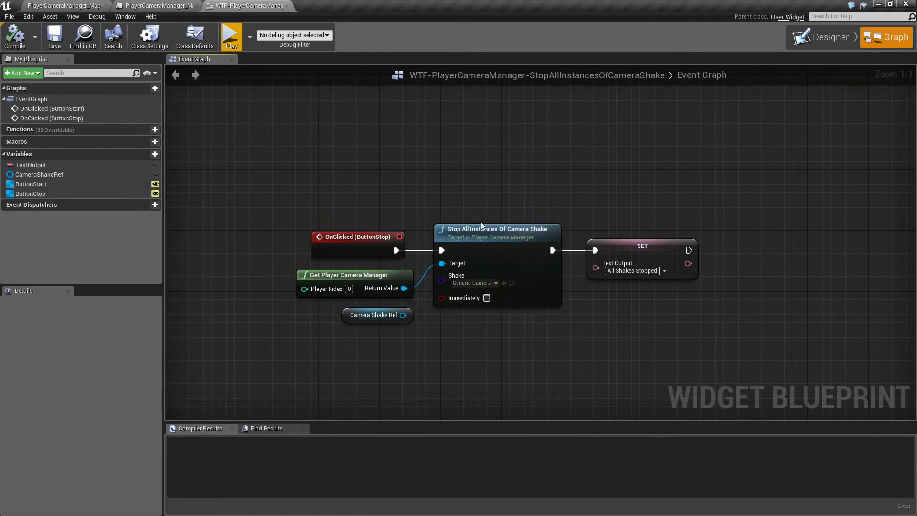
{"action": "mouse_move", "coordinate": [475, 187]}
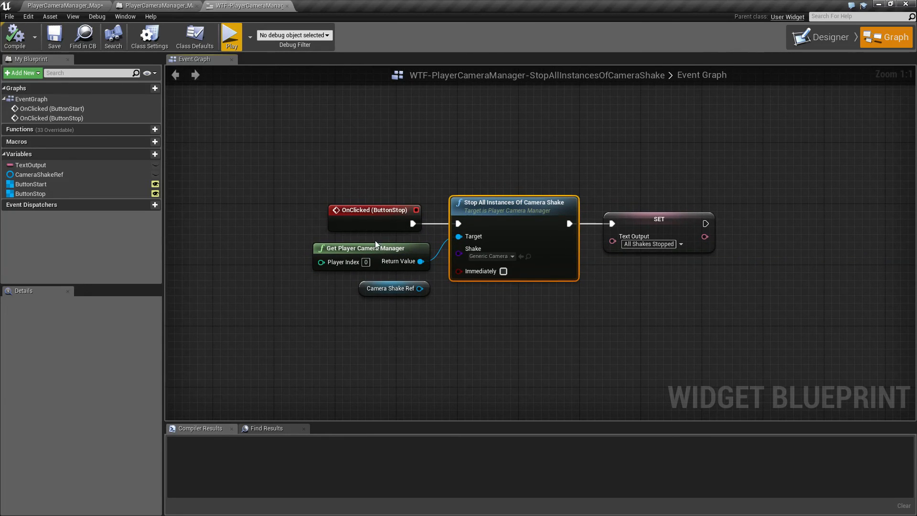
{"action": "mouse_move", "coordinate": [463, 281]}
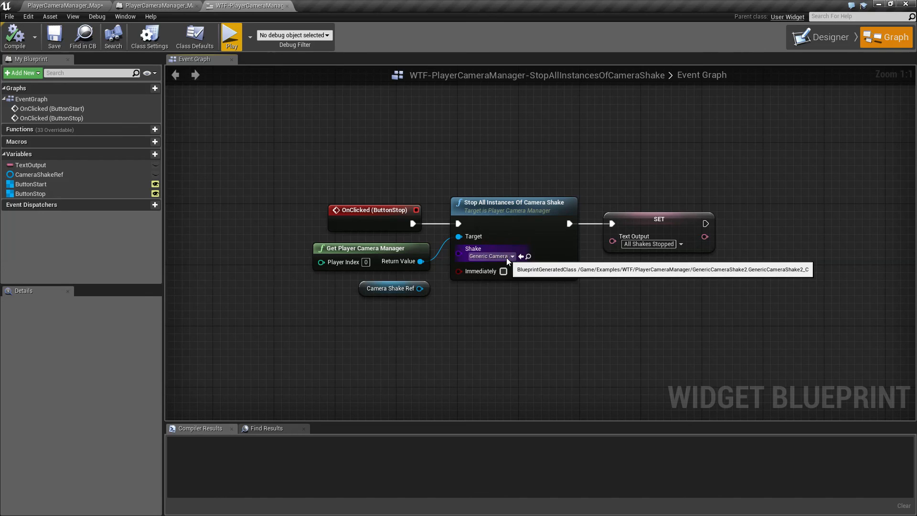
{"action": "mouse_move", "coordinate": [503, 270]}
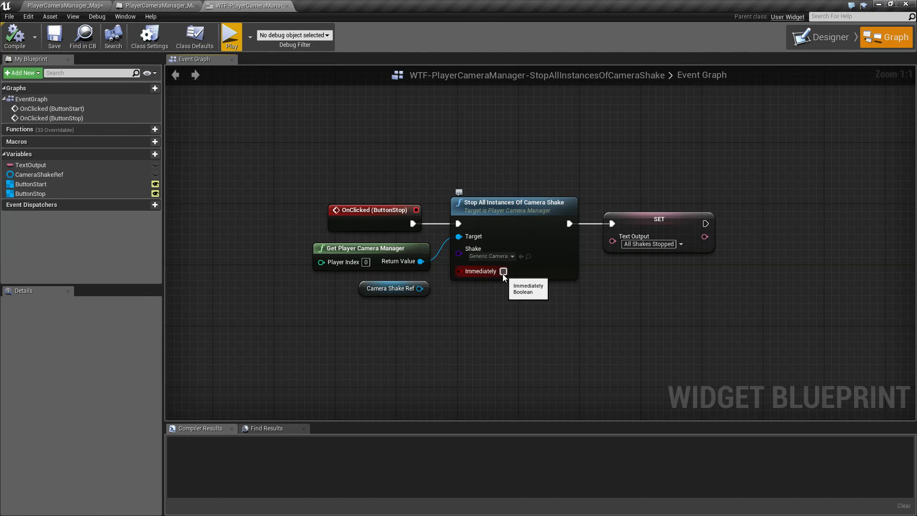